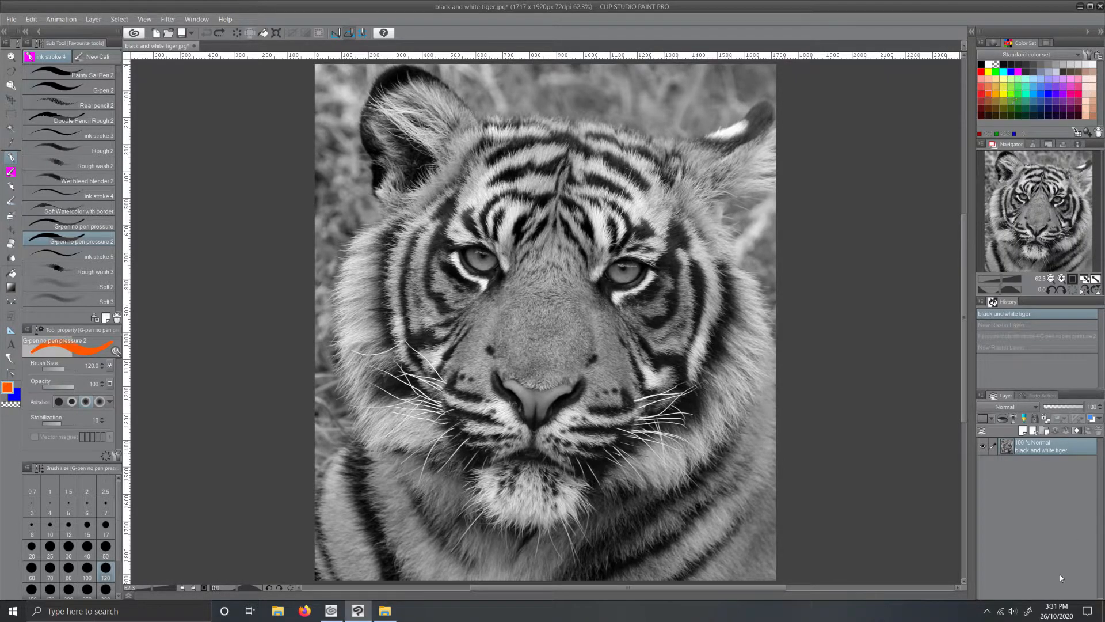
- Paint two orange G-pen strokes down the tiger's forehead on the new layer
{"action": "left_click_drag", "start_coordinate": [557, 141], "coordinate": [521, 219]}
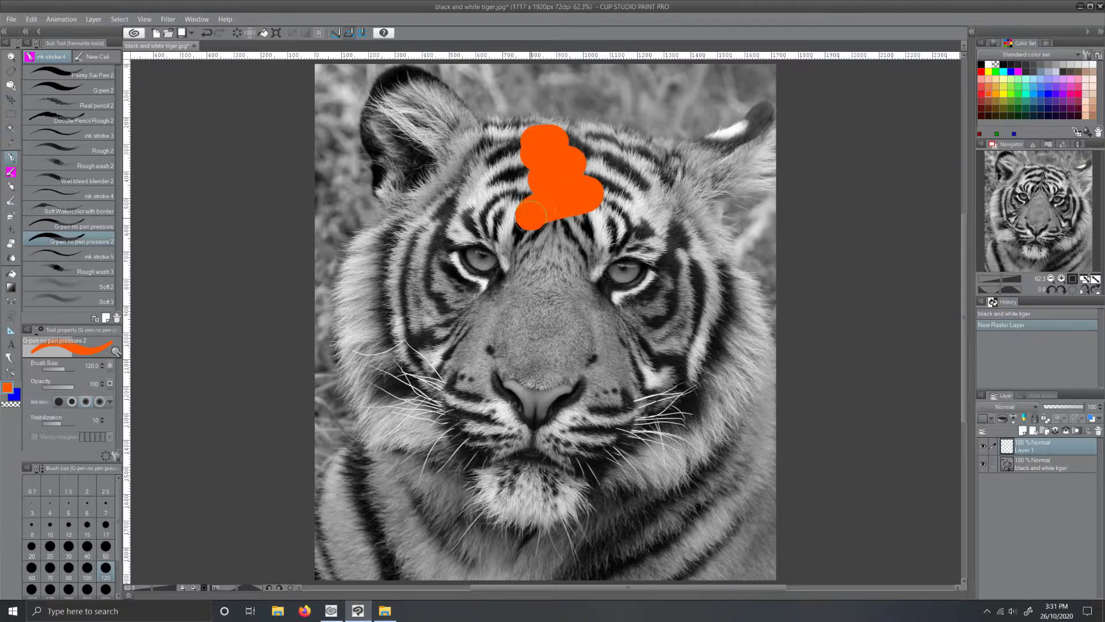
{"action": "left_click_drag", "start_coordinate": [550, 212], "coordinate": [550, 303]}
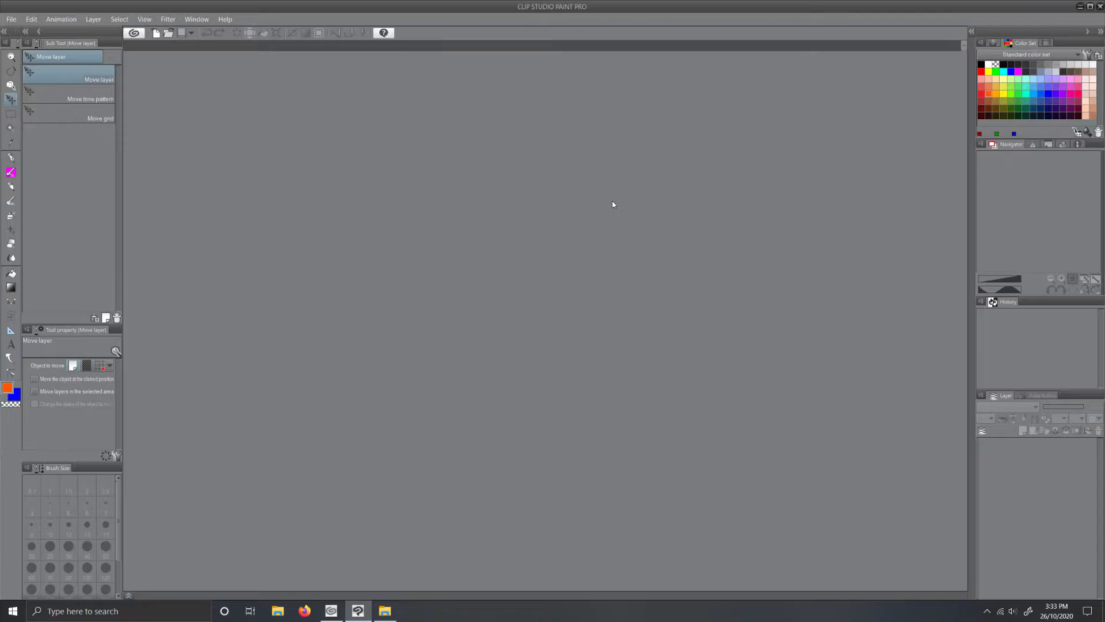
- Open the colour tiger JPG from the Desktop folder in Clip Studio Paint
{"action": "left_click", "coordinate": [385, 610]}
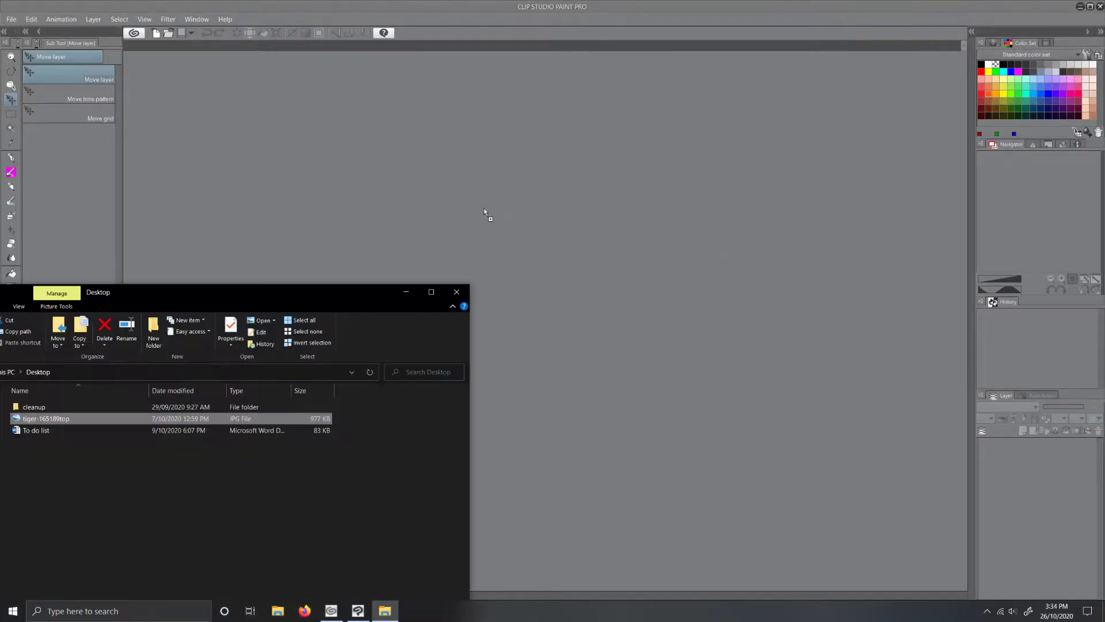
{"action": "double_click", "coordinate": [45, 418]}
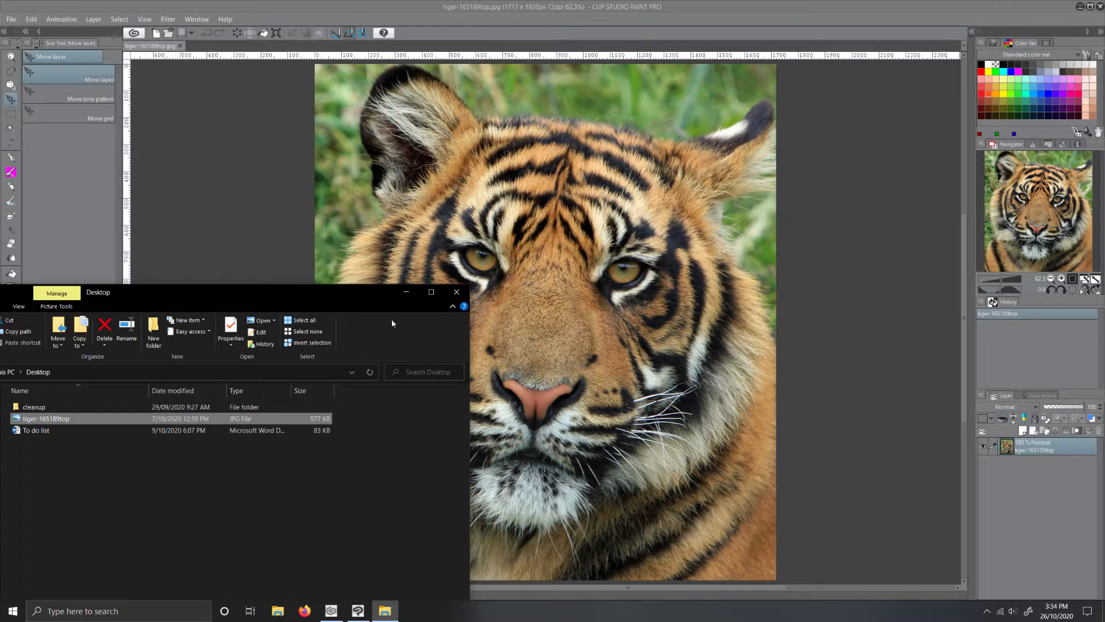
{"action": "left_click", "coordinate": [457, 292]}
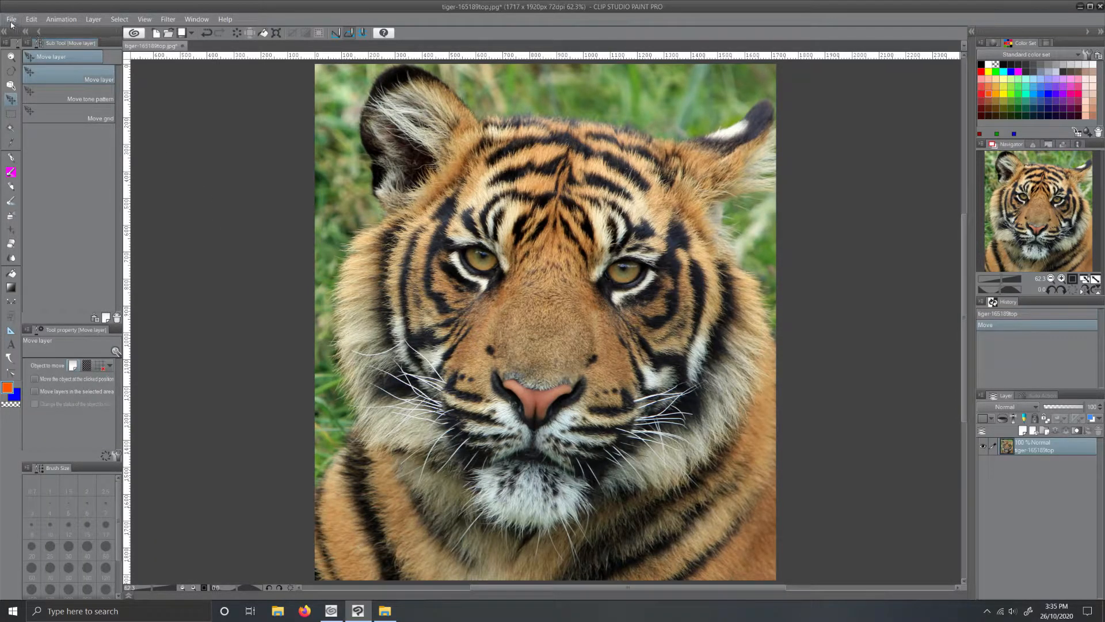
{"action": "left_click", "coordinate": [12, 19]}
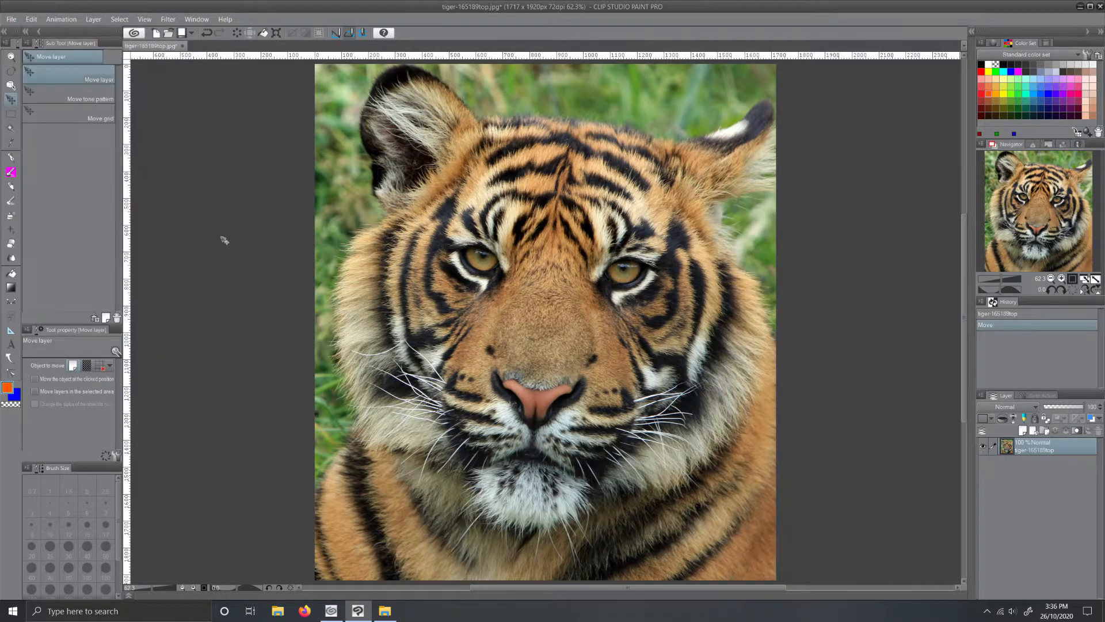
- Add a Hue/Saturation/Luminosity correction layer with Saturation set to -100
{"action": "left_click", "coordinate": [93, 18]}
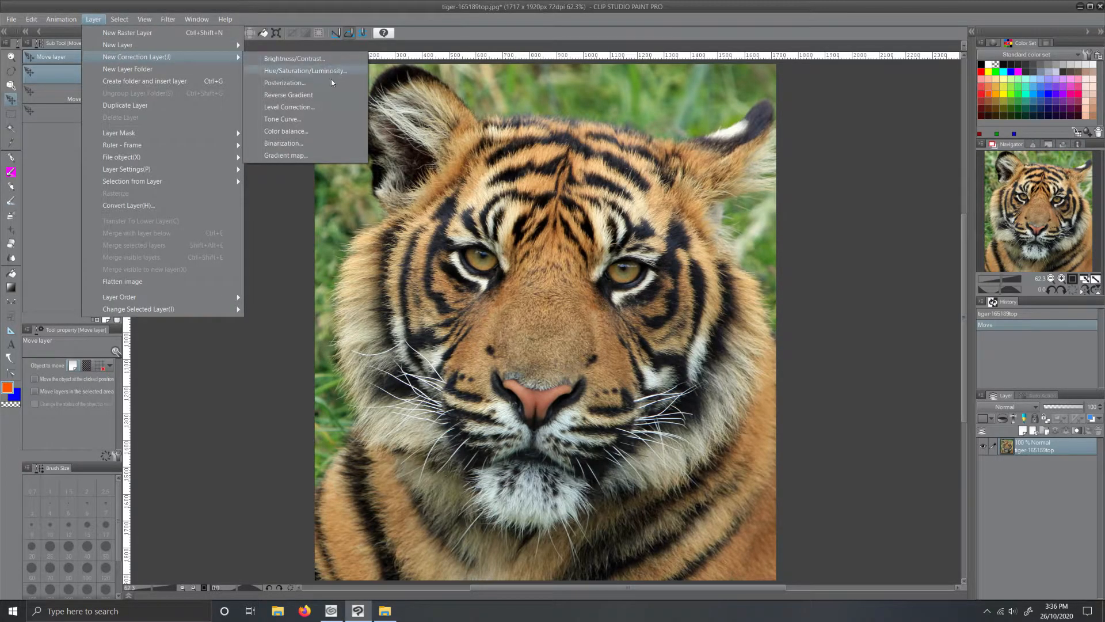
{"action": "mouse_move", "coordinate": [321, 73]}
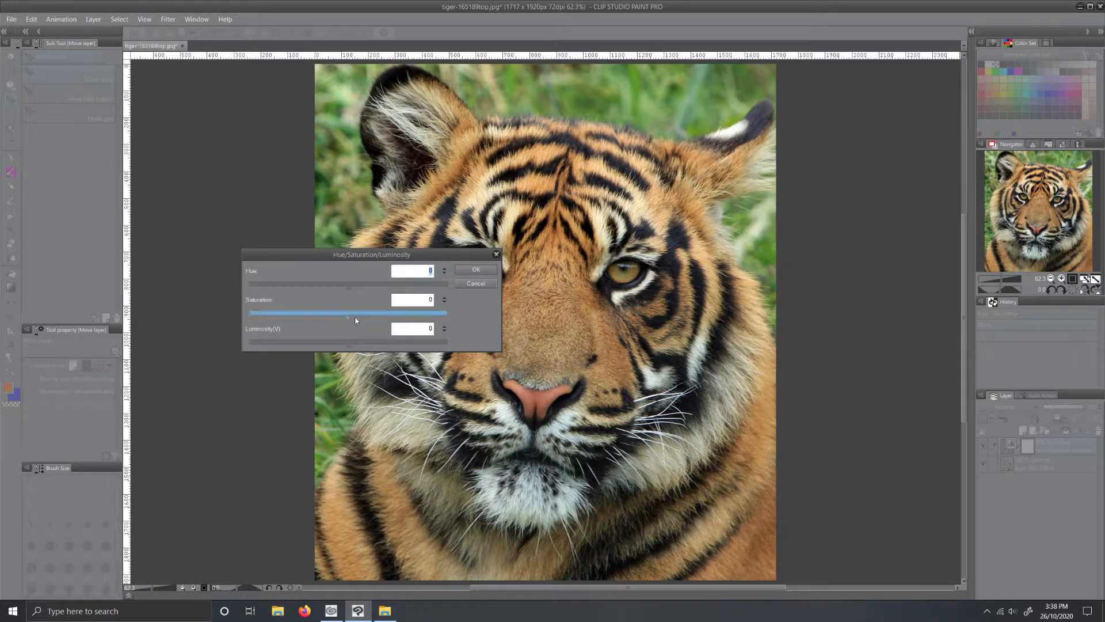
{"action": "left_click_drag", "start_coordinate": [345, 312], "coordinate": [248, 312]}
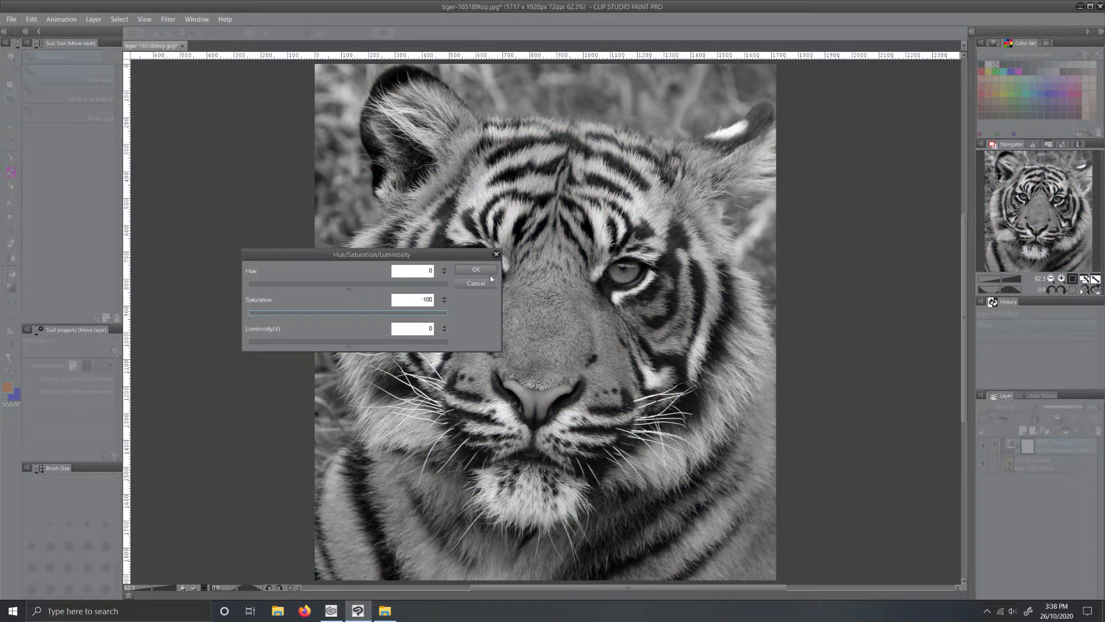
{"action": "left_click", "coordinate": [475, 270]}
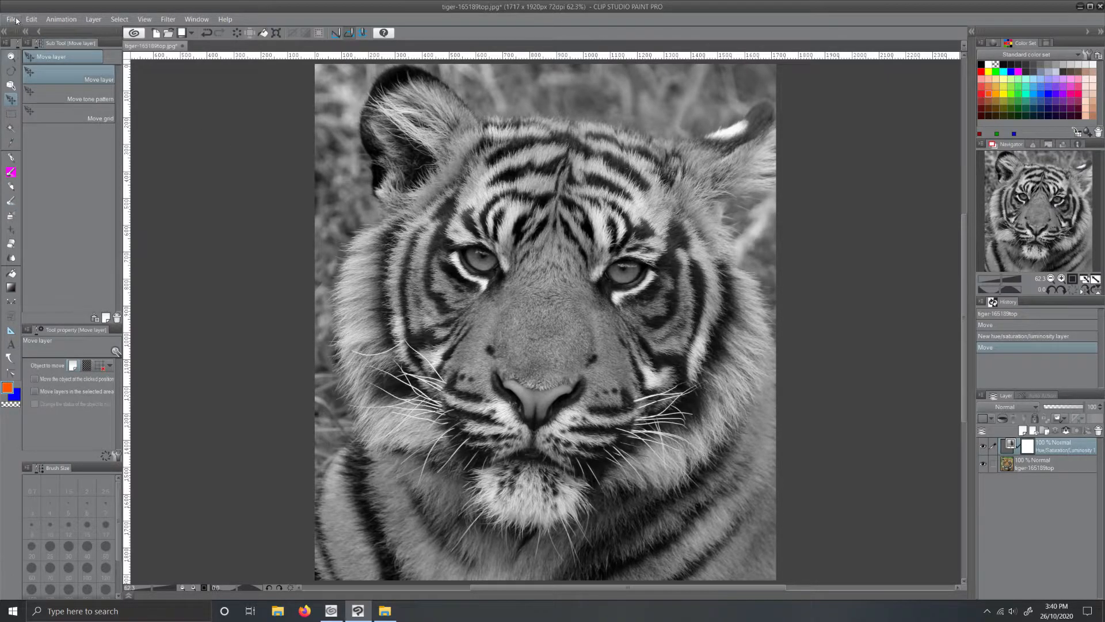
{"action": "left_click", "coordinate": [16, 18]}
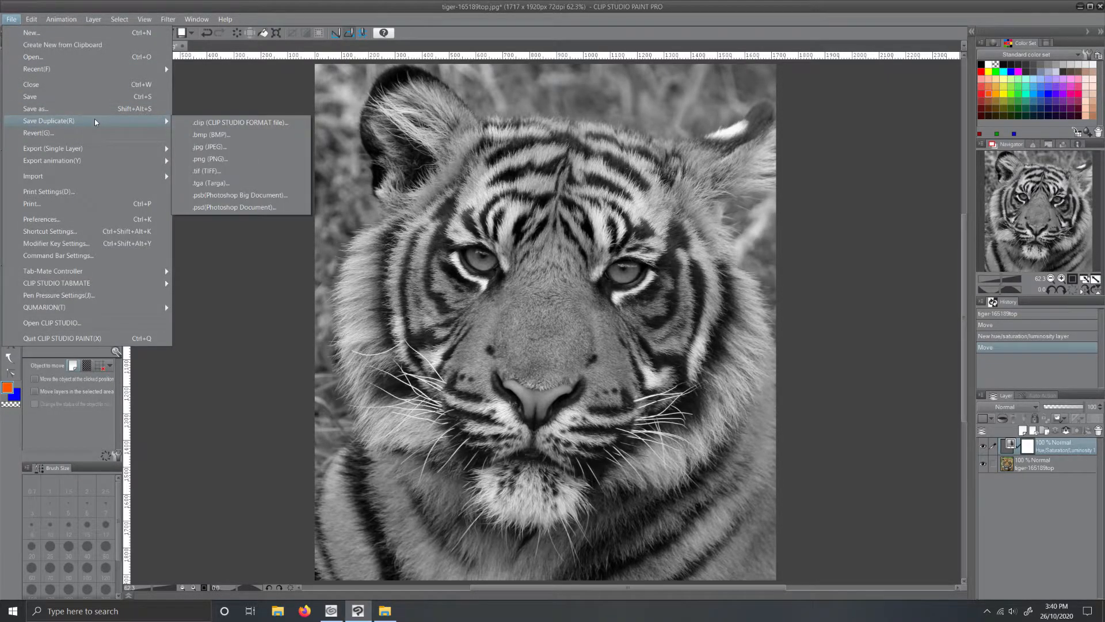
{"action": "mouse_move", "coordinate": [238, 160]}
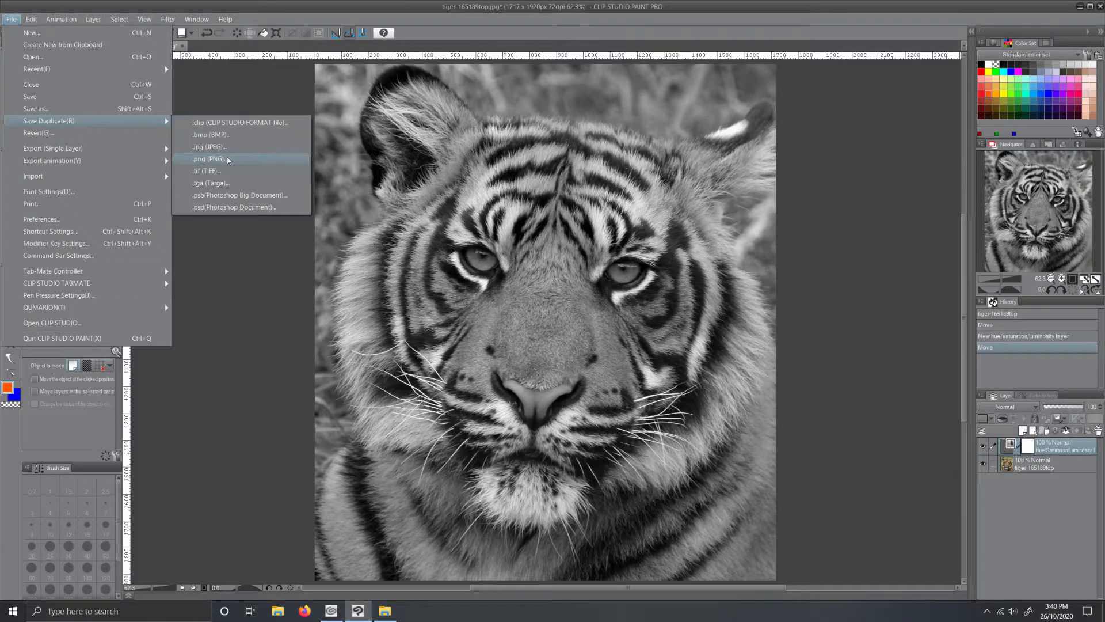
{"action": "mouse_move", "coordinate": [229, 159]}
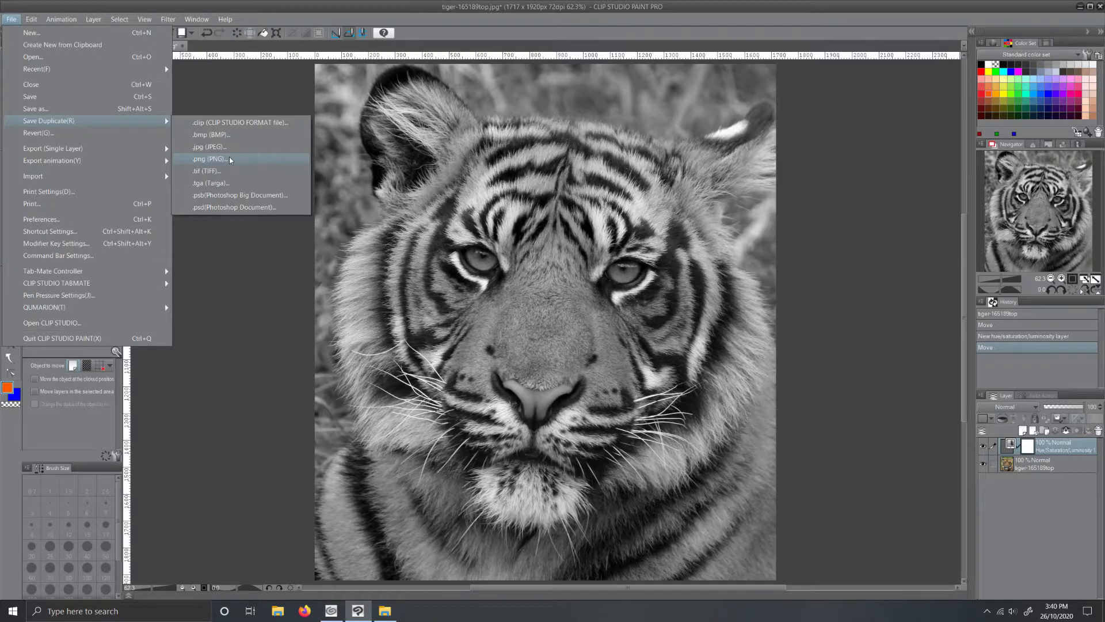
{"action": "mouse_move", "coordinate": [238, 123]}
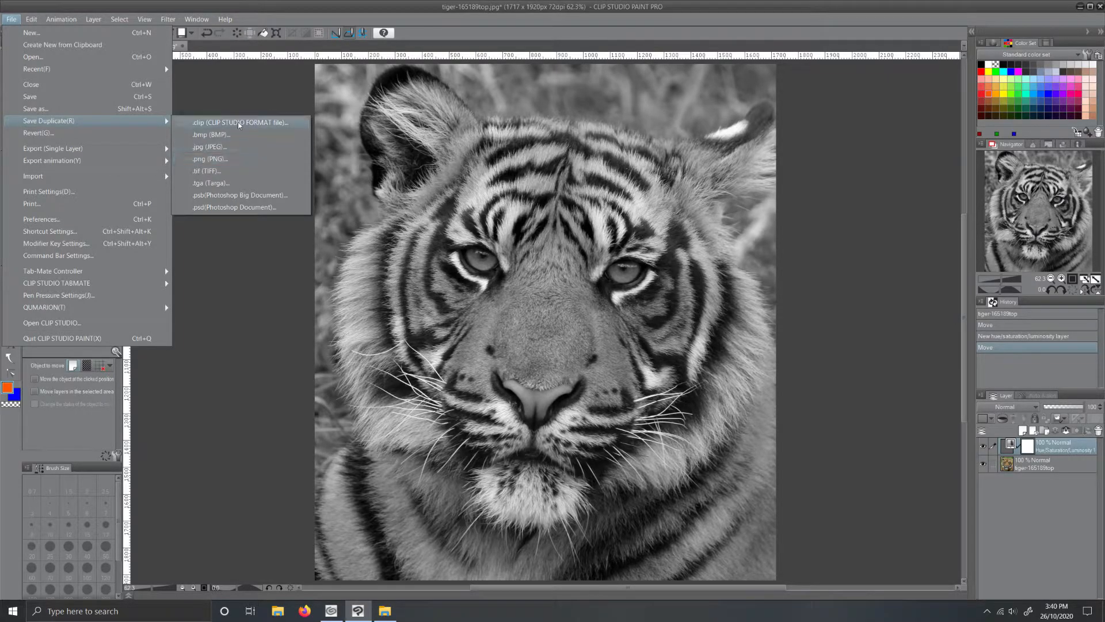
{"action": "mouse_move", "coordinate": [232, 164]}
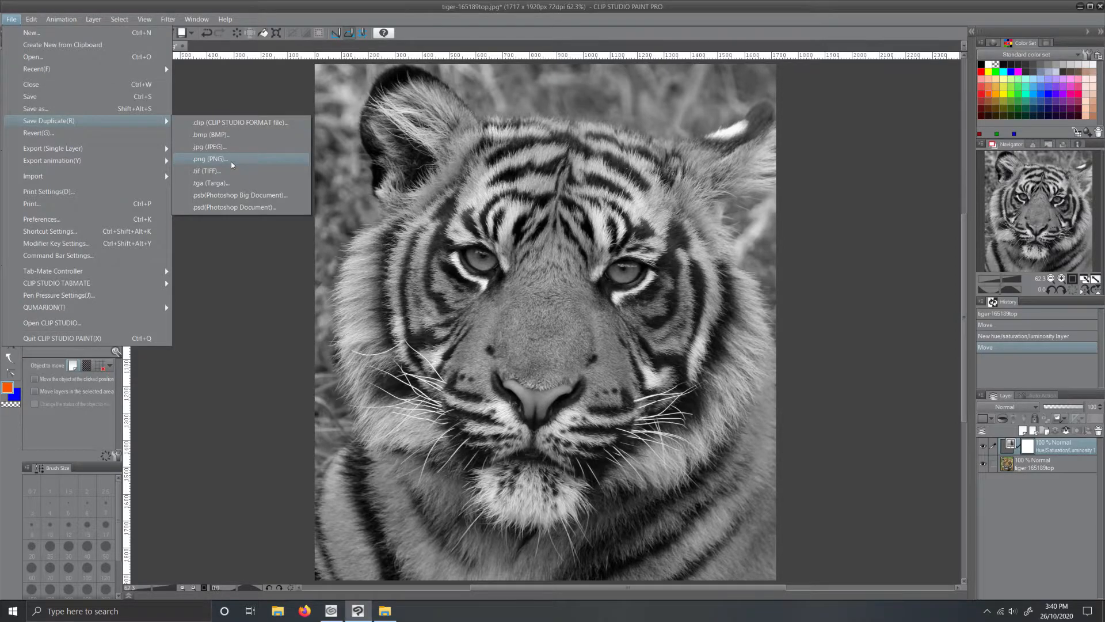
{"action": "mouse_move", "coordinate": [228, 161]}
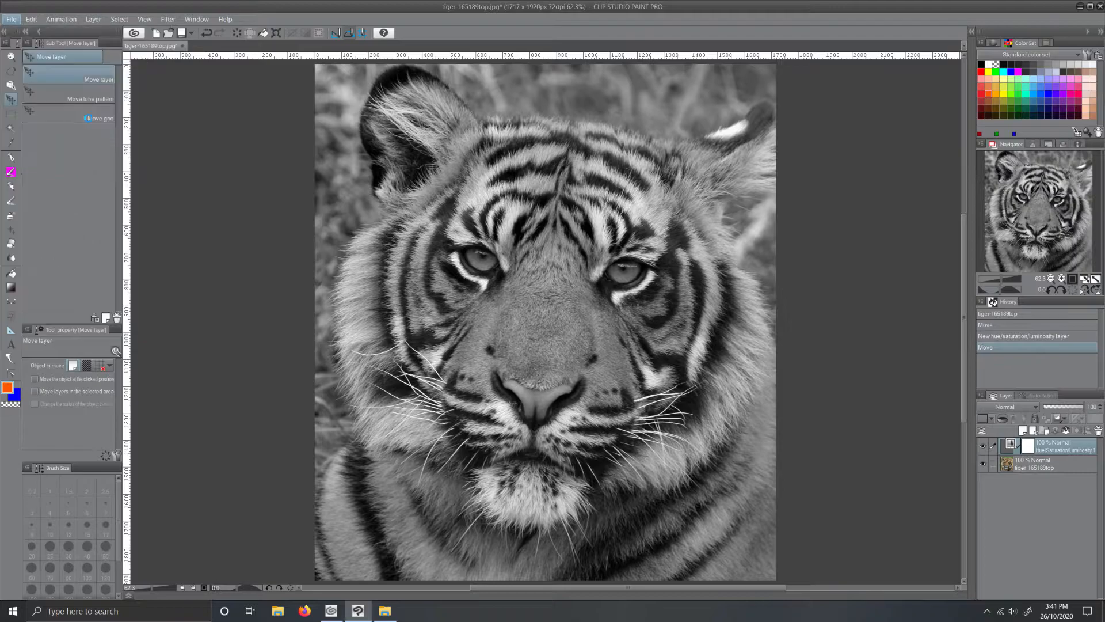
- Save a copy in CLIP STUDIO FORMAT named 'black and white tiger'
{"action": "left_click", "coordinate": [9, 18]}
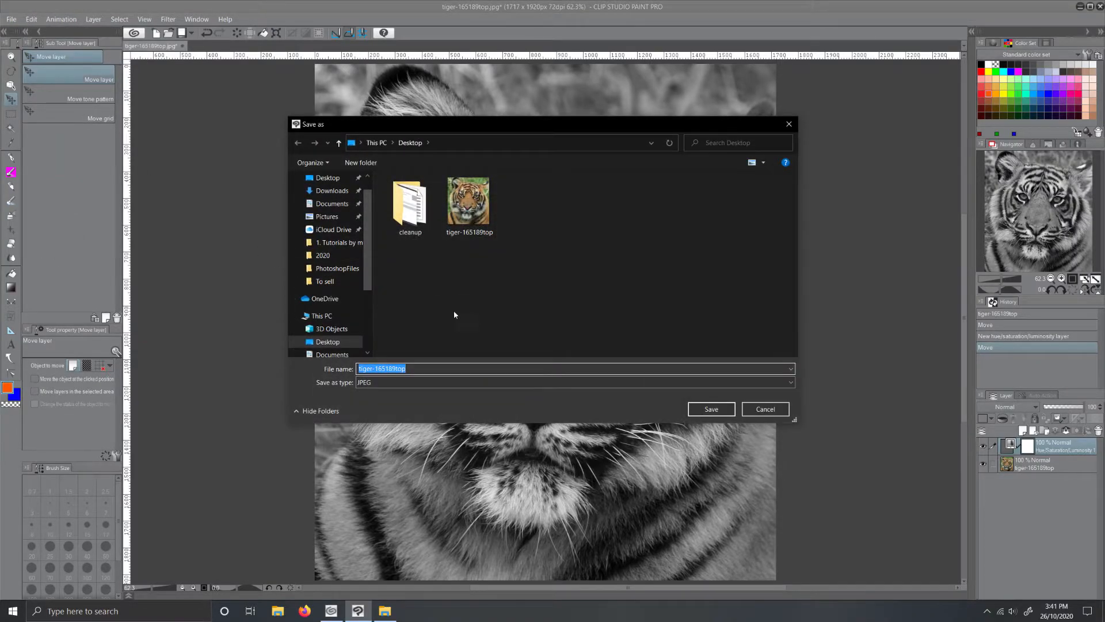
{"action": "mouse_move", "coordinate": [421, 387]}
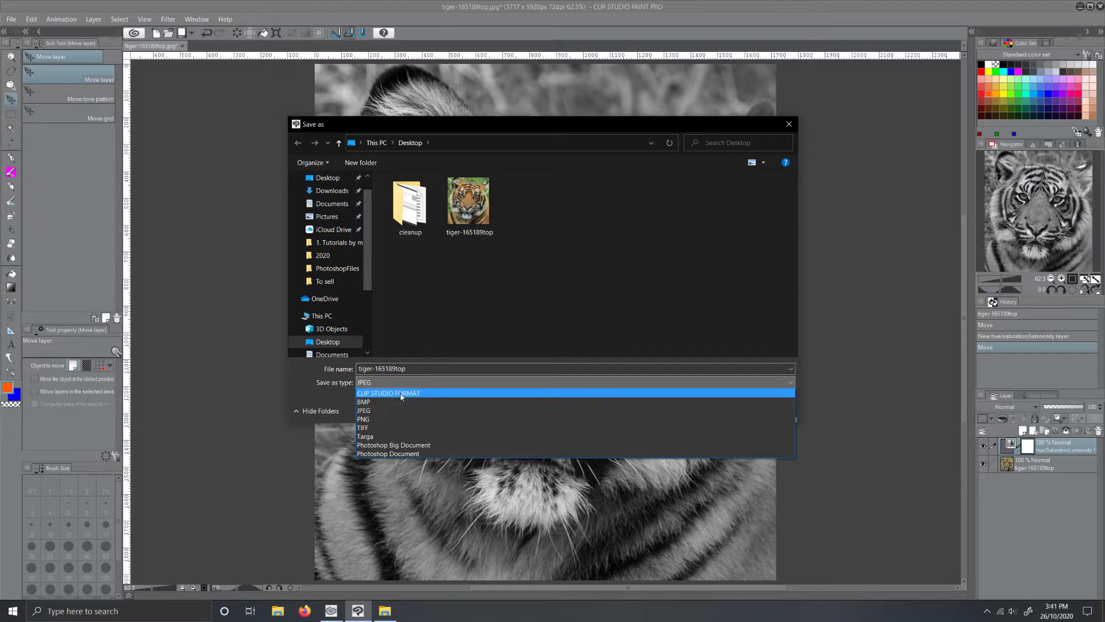
{"action": "left_click", "coordinate": [388, 393]}
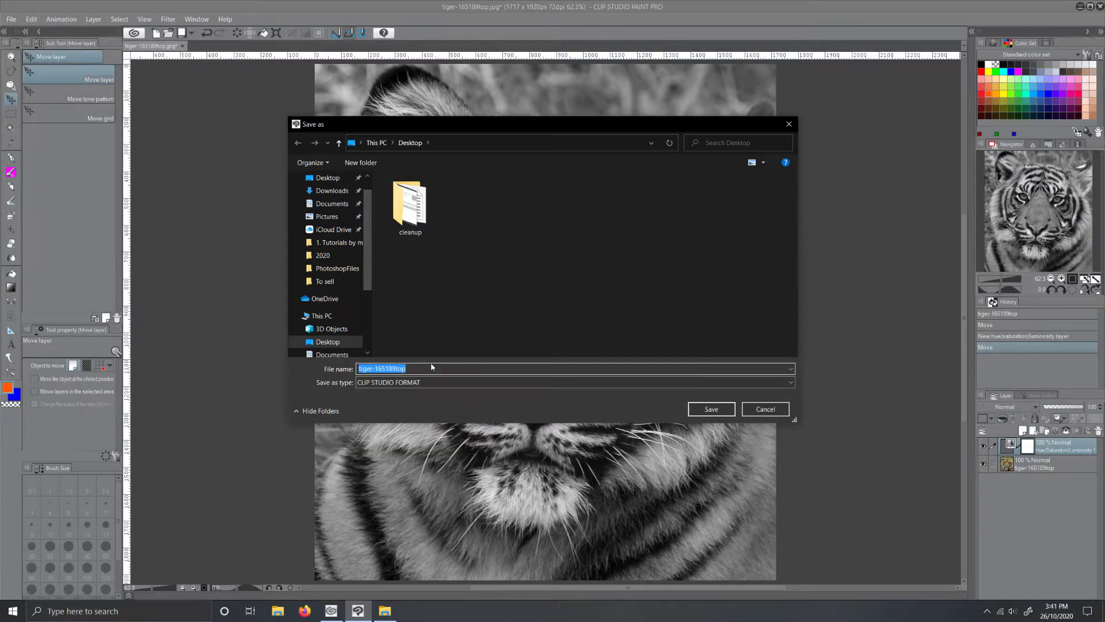
{"action": "type", "text": "black"}
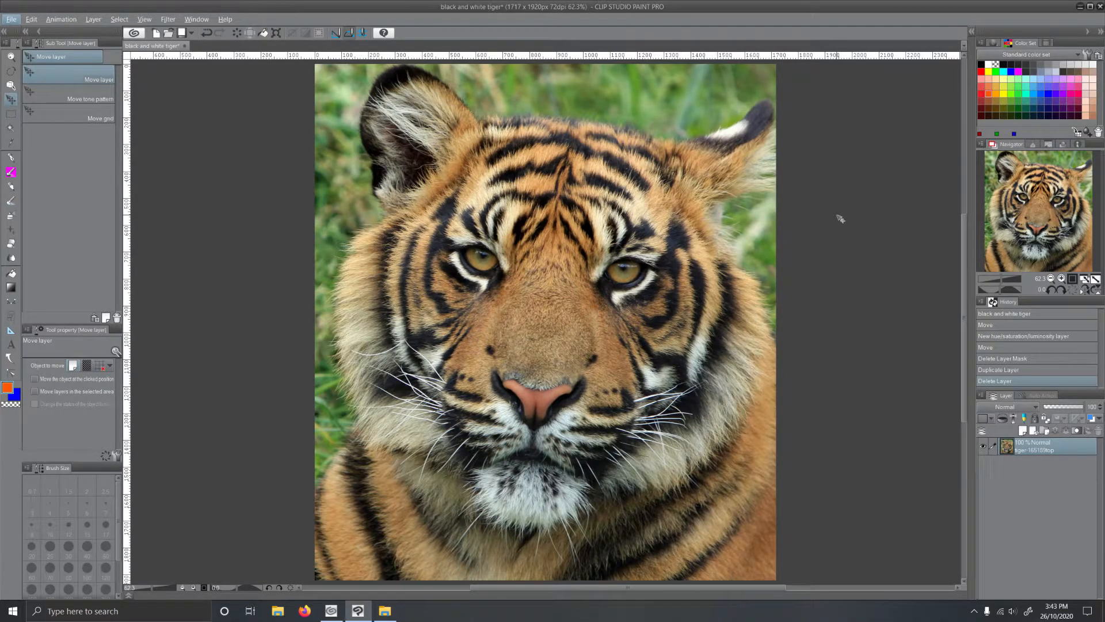
{"action": "mouse_move", "coordinate": [943, 131]}
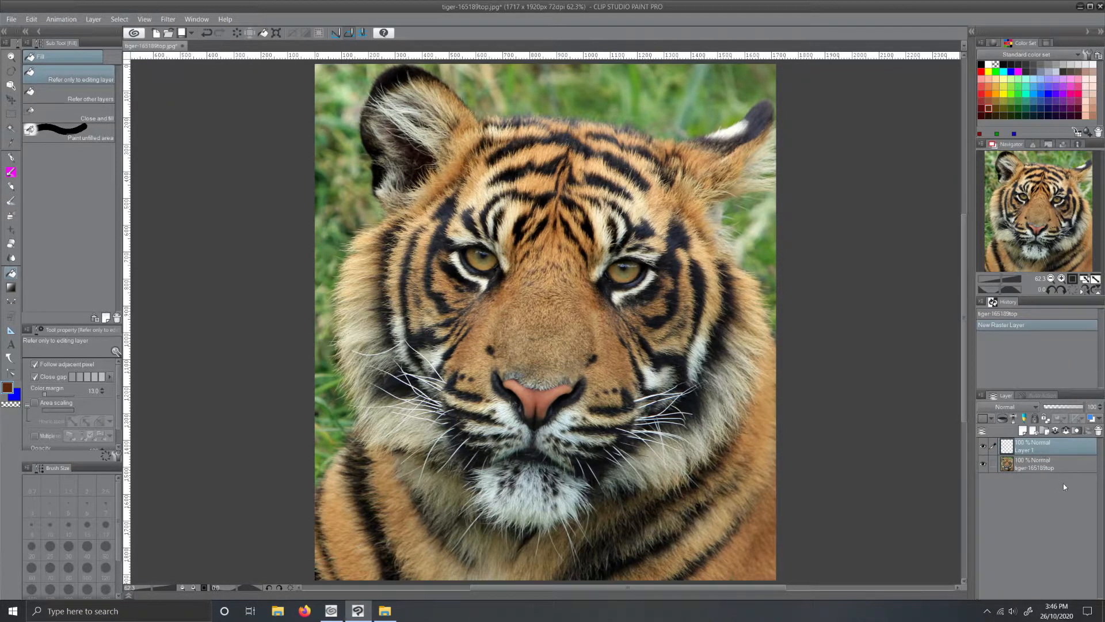
- Fill Layer 1 with solid black using the Fill tool
{"action": "left_click", "coordinate": [1037, 446]}
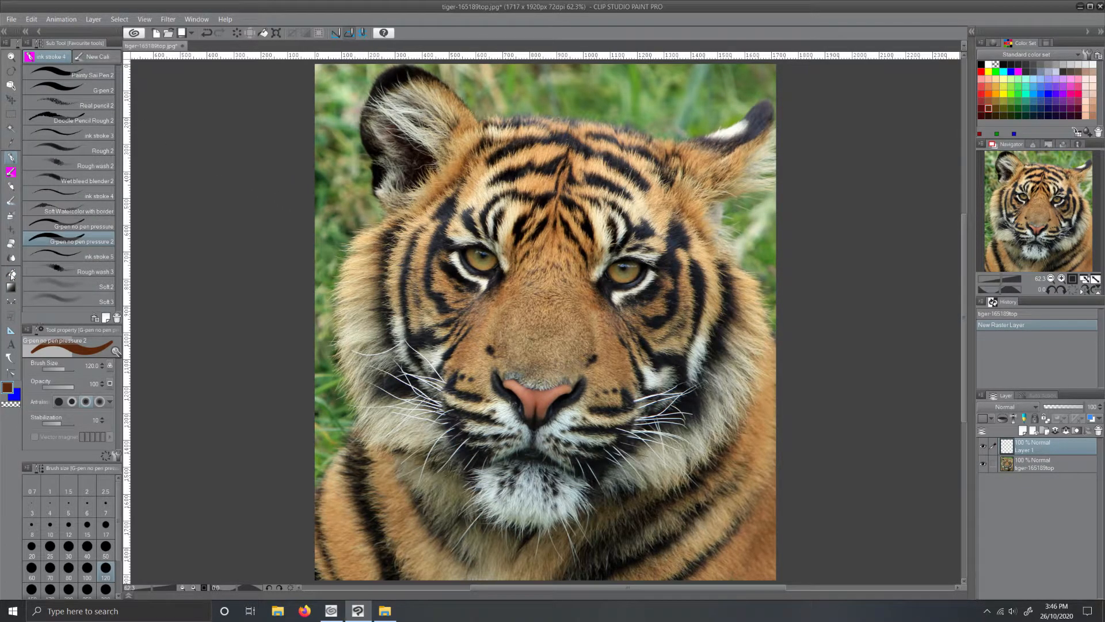
{"action": "mouse_move", "coordinate": [11, 275]}
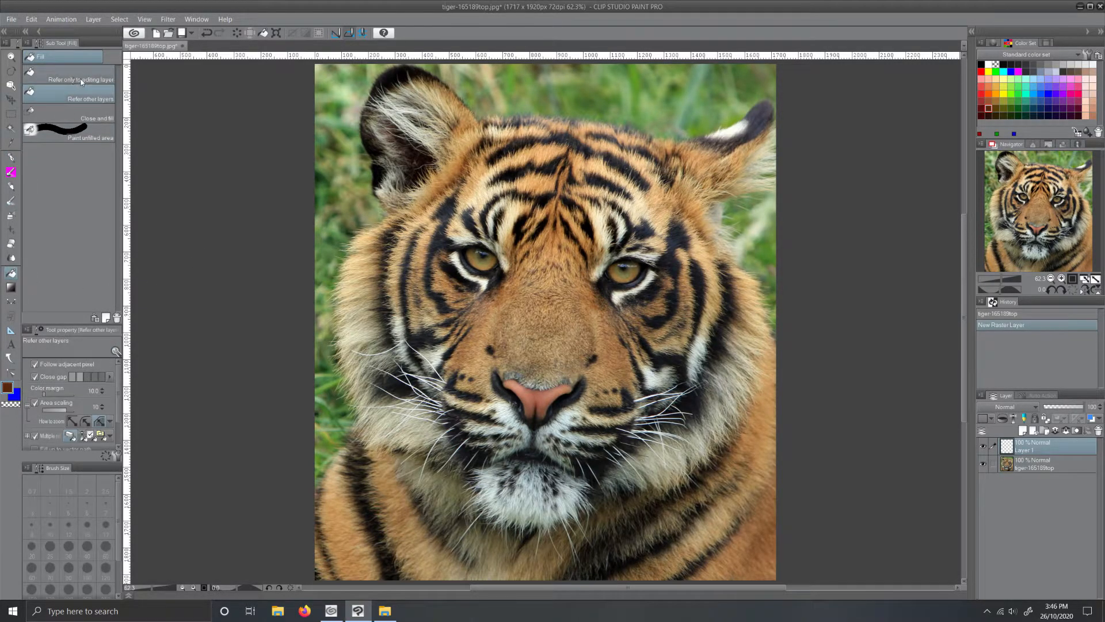
{"action": "left_click", "coordinate": [67, 79]}
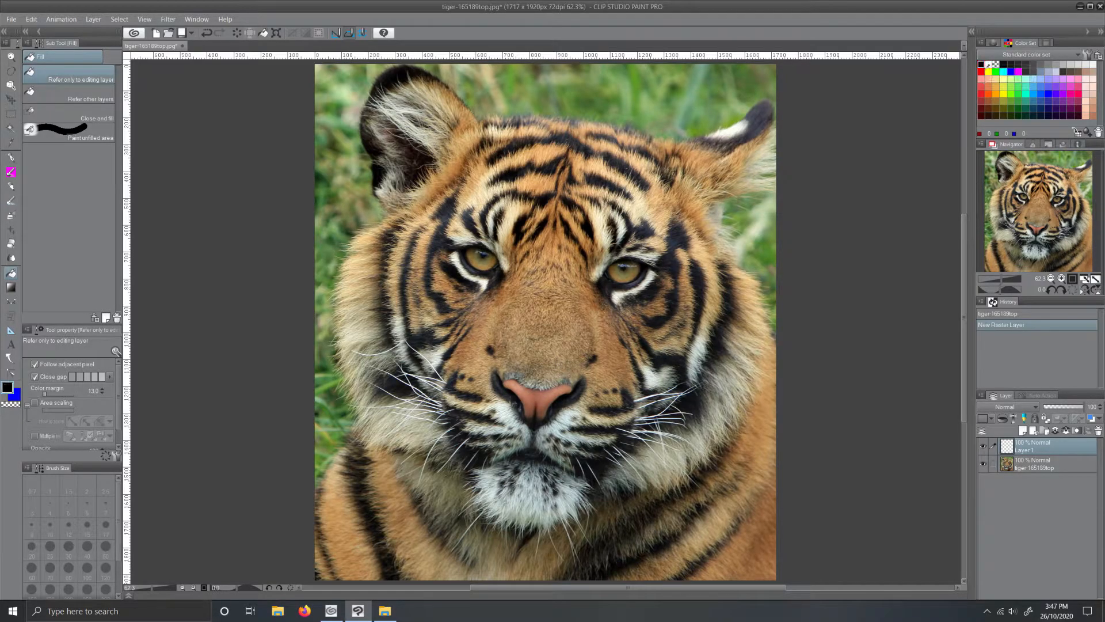
{"action": "left_click", "coordinate": [1006, 447]}
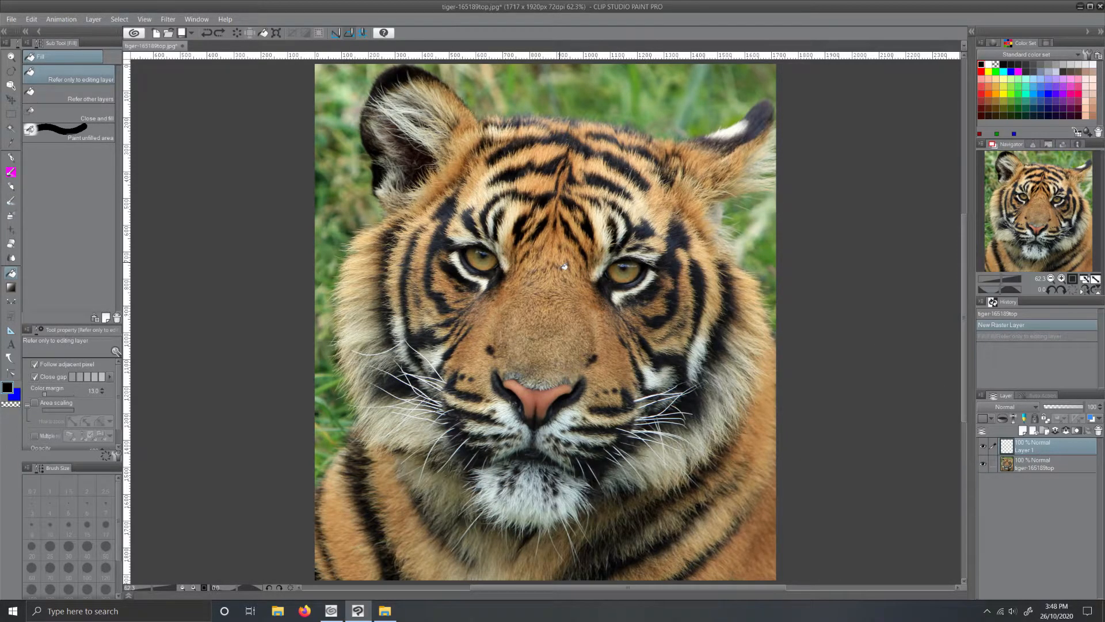
{"action": "left_click", "coordinate": [568, 257]}
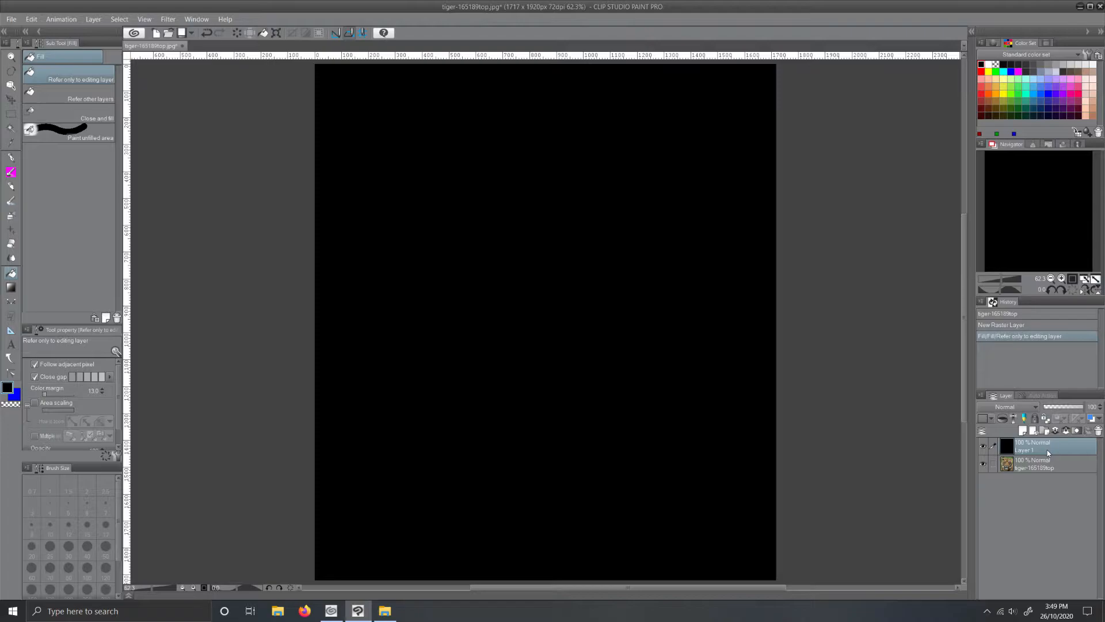
{"action": "mouse_move", "coordinate": [1036, 452]}
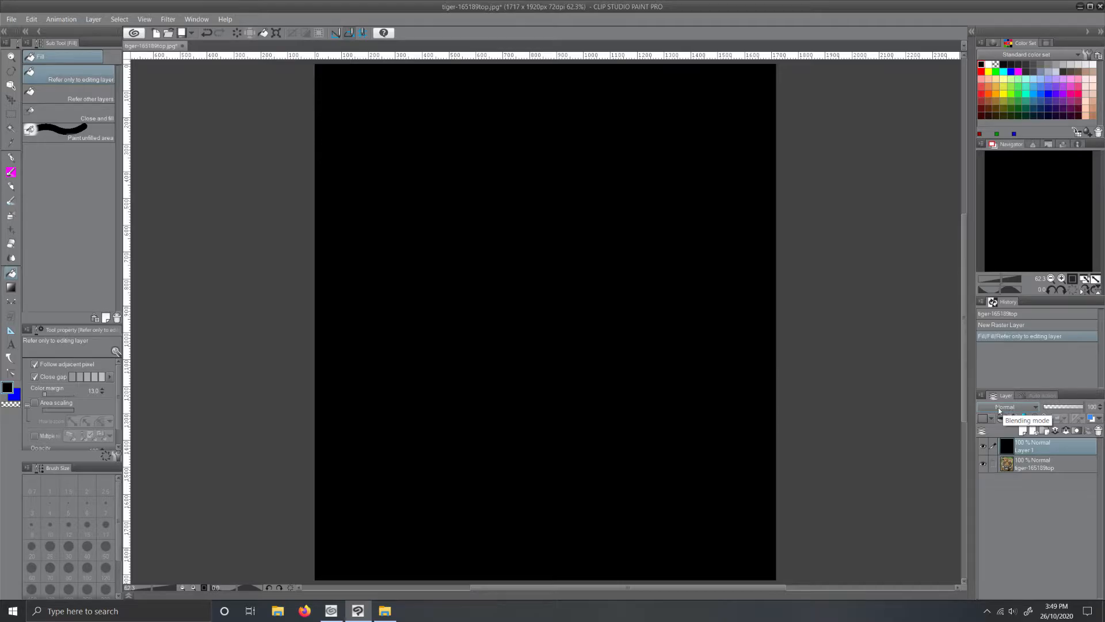
- Set Layer 1's blending mode to Color
{"action": "left_click", "coordinate": [1015, 407]}
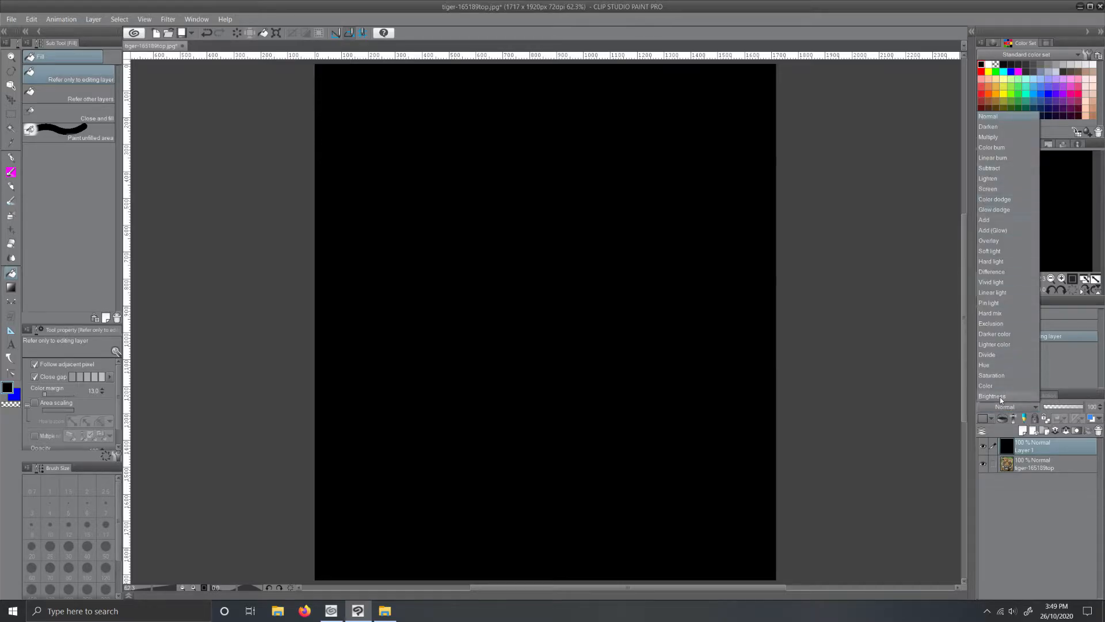
{"action": "left_click", "coordinate": [985, 385]}
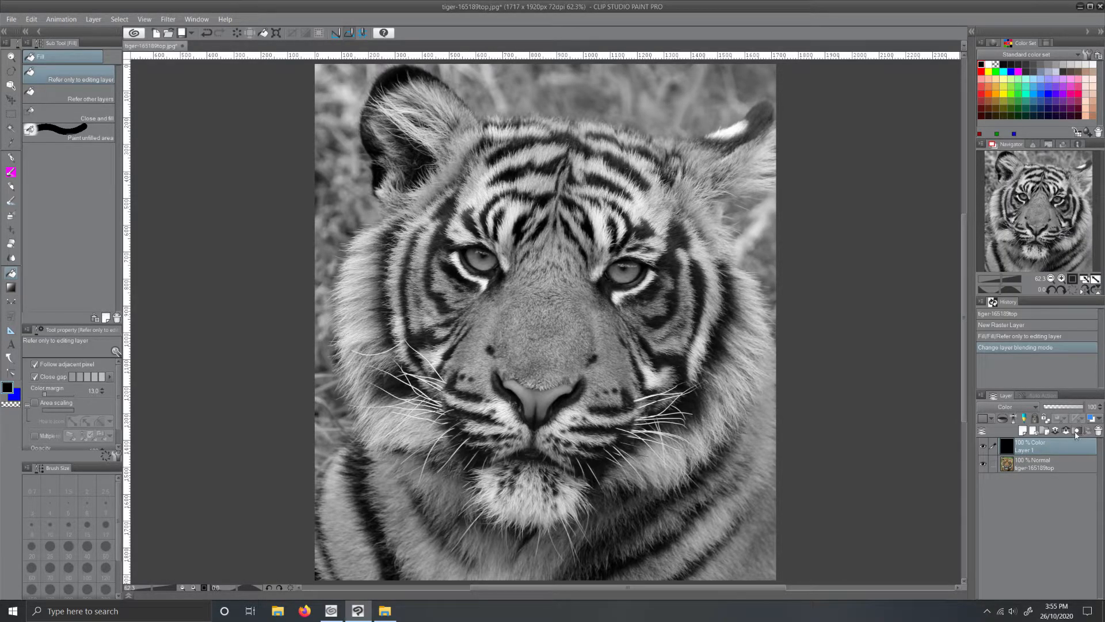
- Create a layer mask on the black Color-mode Layer 1
{"action": "left_click", "coordinate": [1078, 430]}
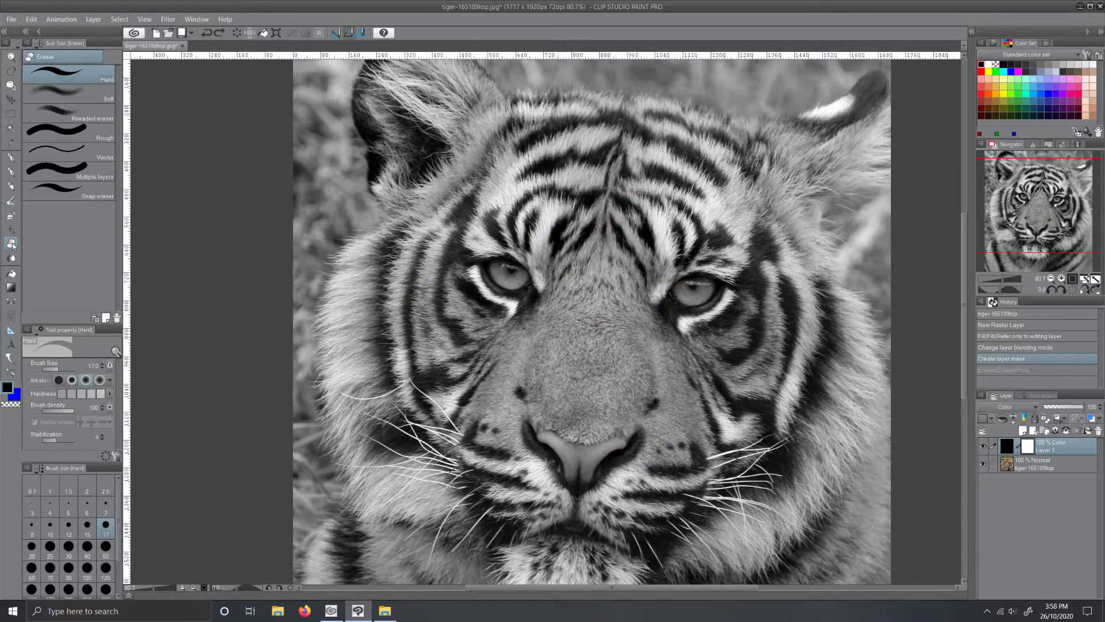
{"action": "mouse_move", "coordinate": [9, 160]}
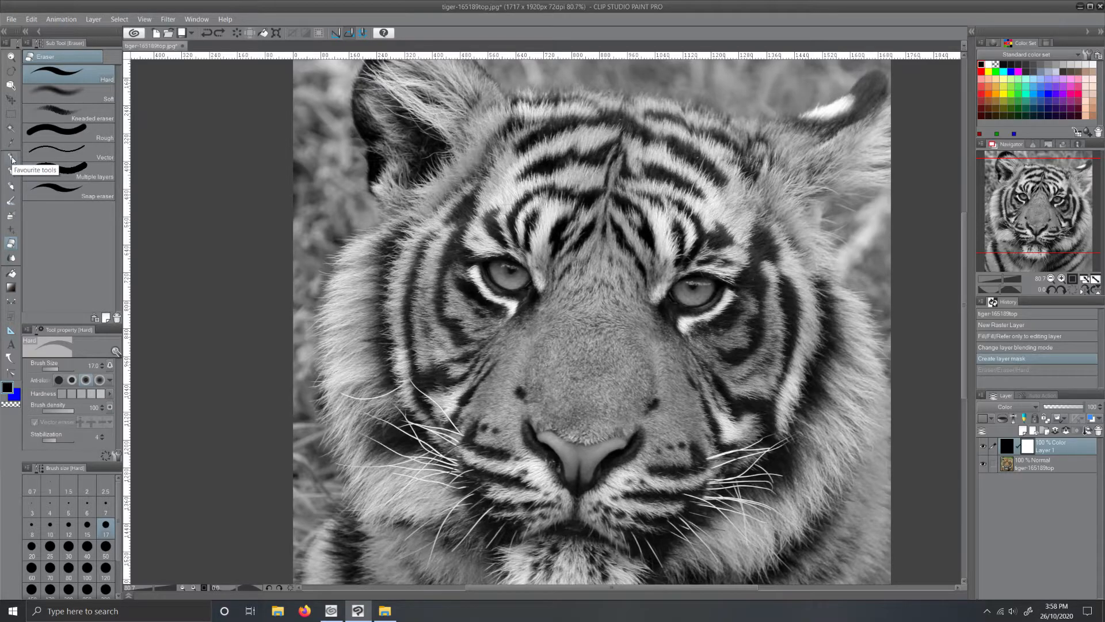
- Select the 'G-pen no pen pressure 2' brush from the Favourite tools group
{"action": "left_click", "coordinate": [10, 159]}
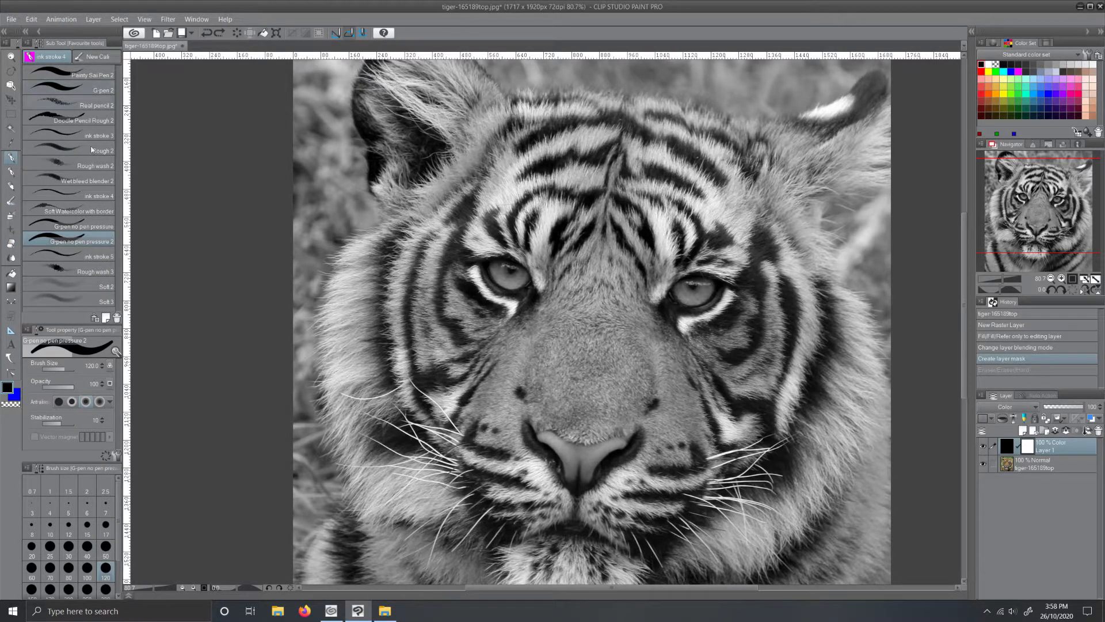
{"action": "left_click", "coordinate": [78, 241]}
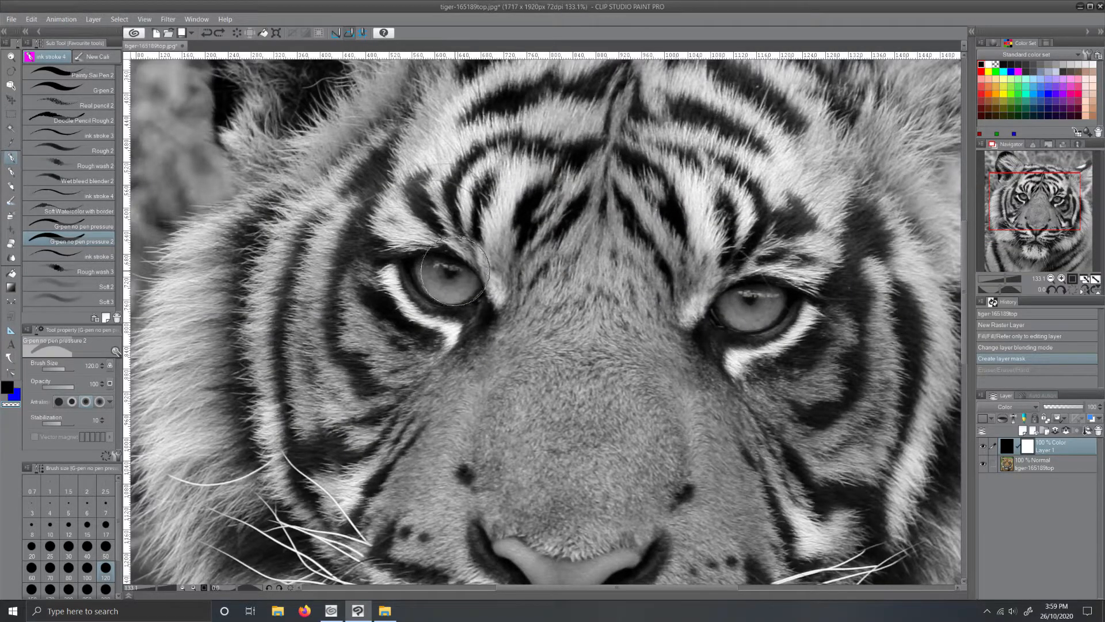
- Shrink the brush to about 30 and paint the mask over both eyes
{"action": "left_click", "coordinate": [105, 556]}
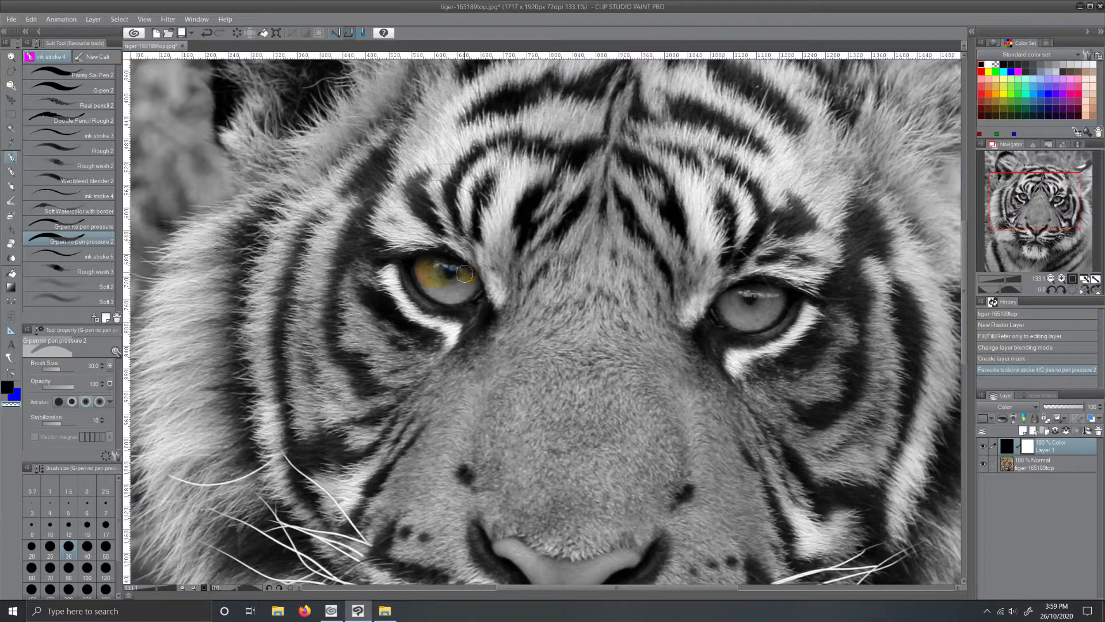
{"action": "left_click_drag", "start_coordinate": [458, 275], "coordinate": [454, 299]}
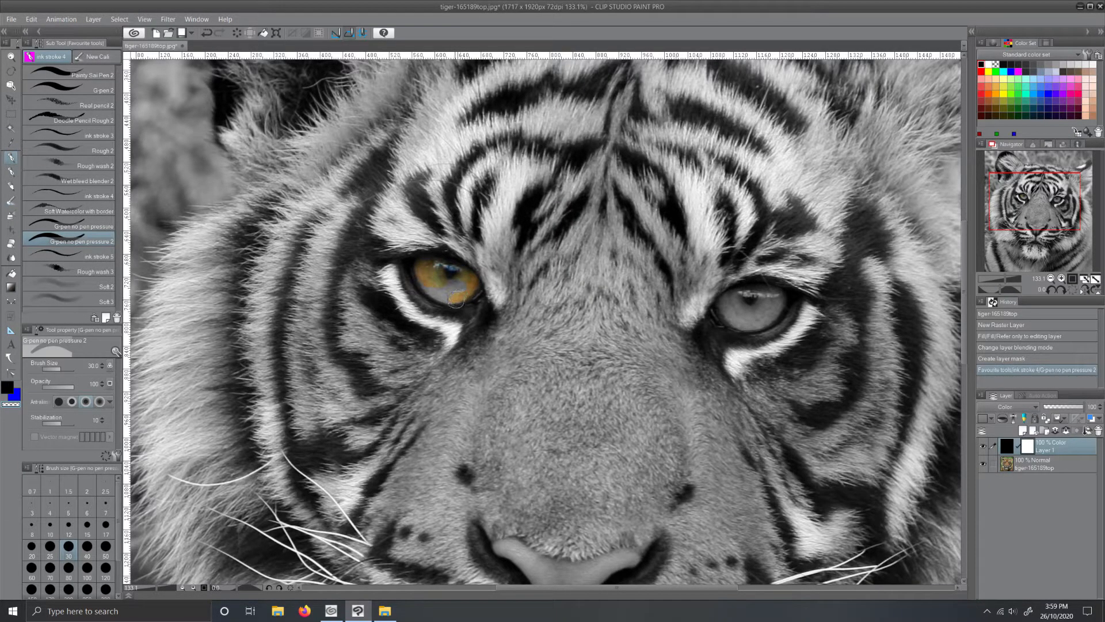
{"action": "left_click_drag", "start_coordinate": [458, 295], "coordinate": [423, 282]}
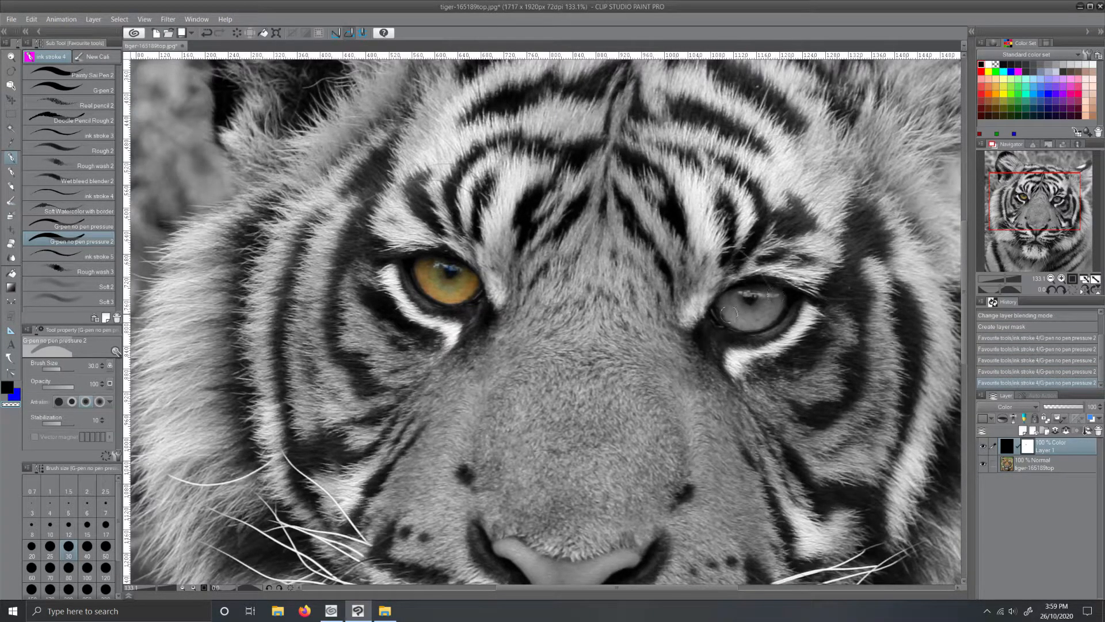
{"action": "left_click_drag", "start_coordinate": [718, 317], "coordinate": [761, 288]}
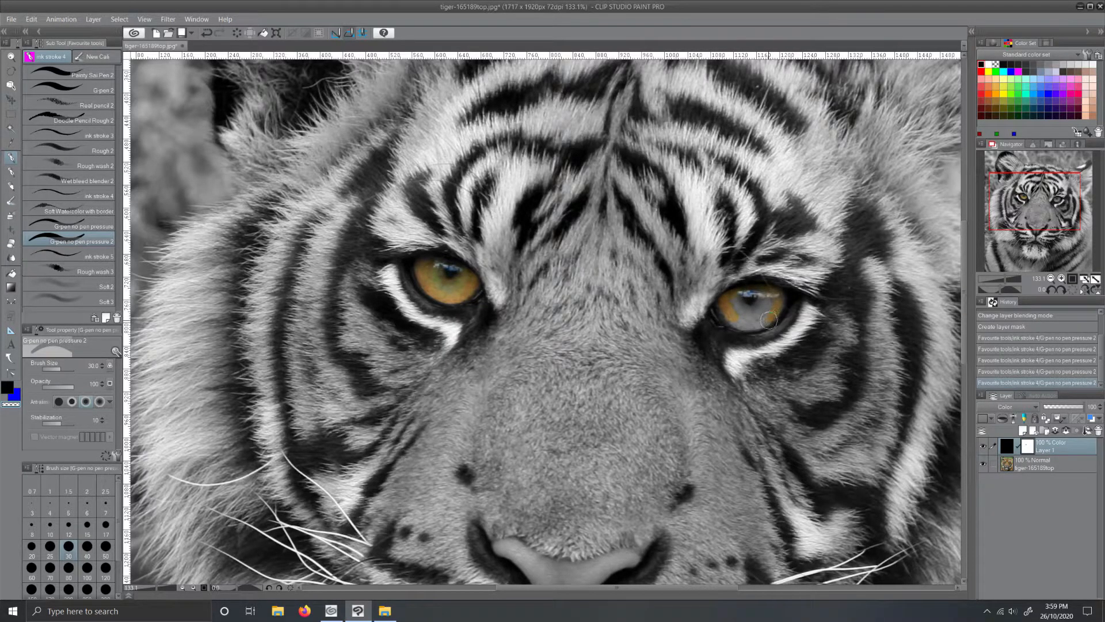
{"action": "left_click_drag", "start_coordinate": [732, 310], "coordinate": [769, 324]}
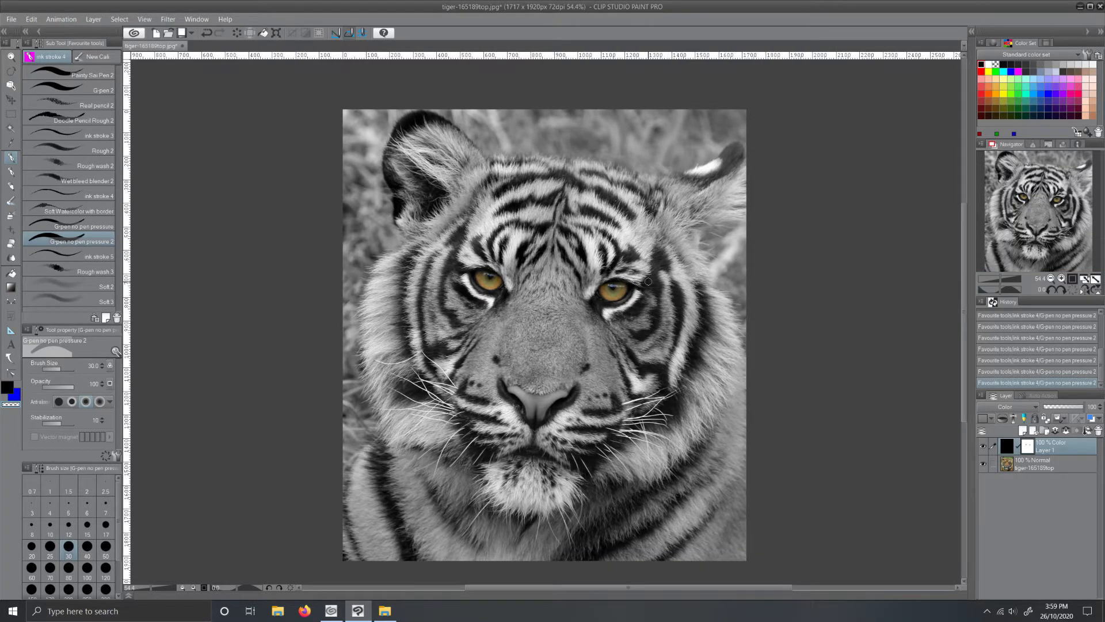
{"action": "mouse_move", "coordinate": [659, 527]}
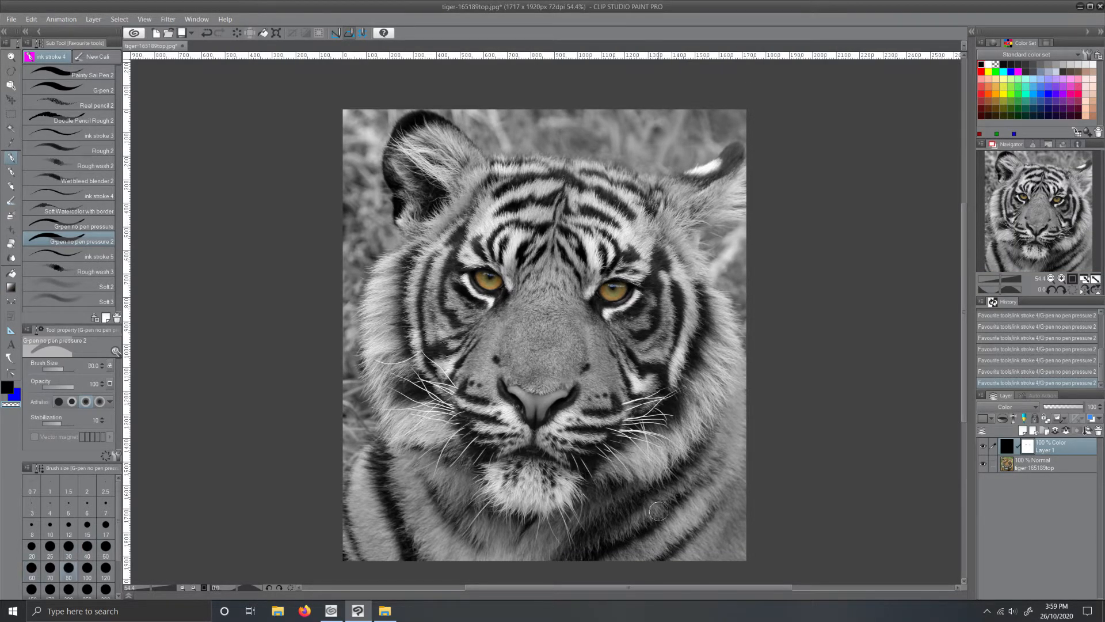
{"action": "left_click_drag", "start_coordinate": [662, 515], "coordinate": [669, 550]}
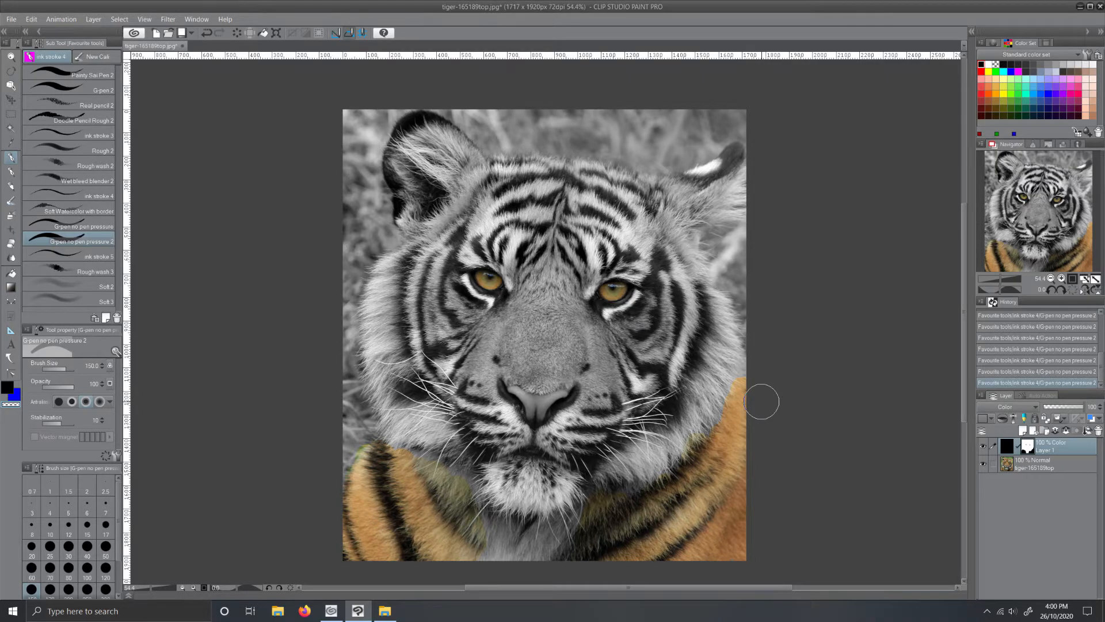
{"action": "mouse_move", "coordinate": [651, 502]}
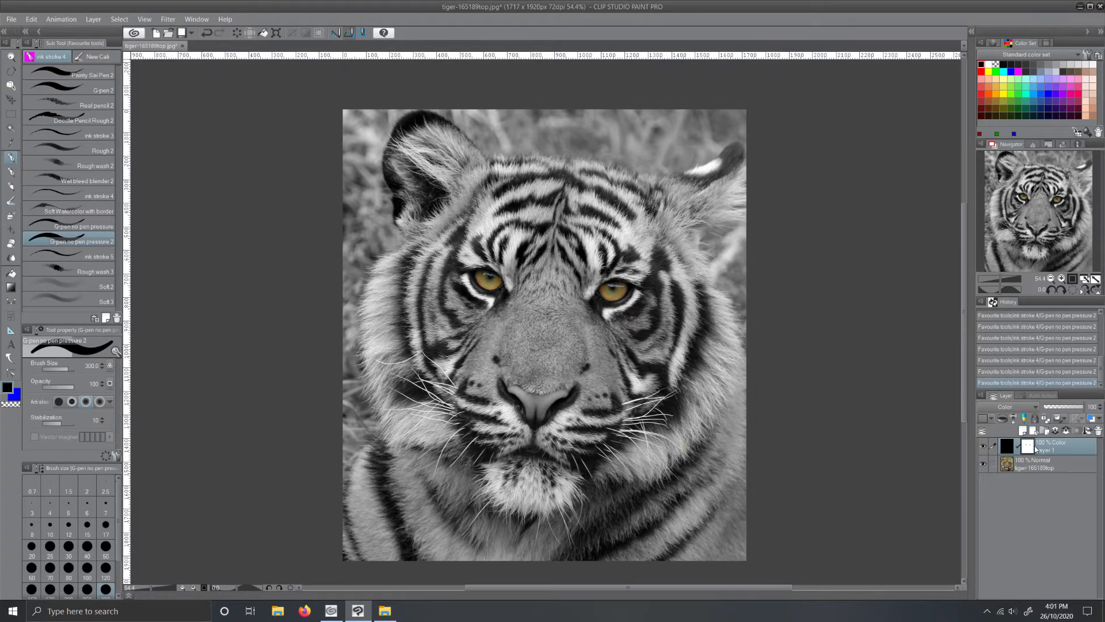
{"action": "mouse_move", "coordinate": [1032, 431]}
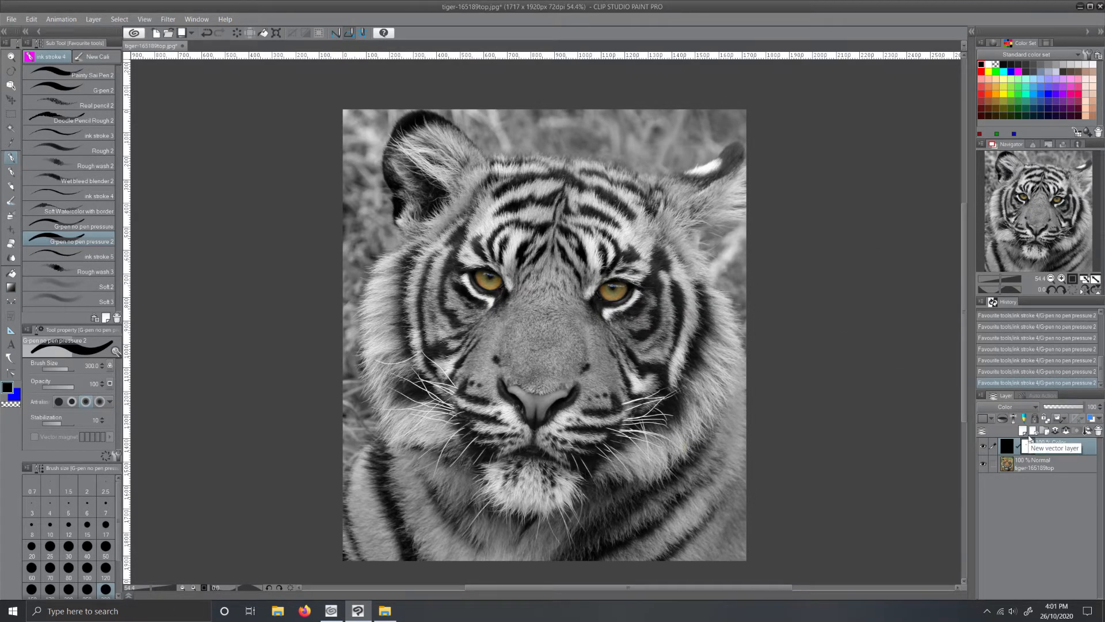
{"action": "left_click", "coordinate": [1037, 430]}
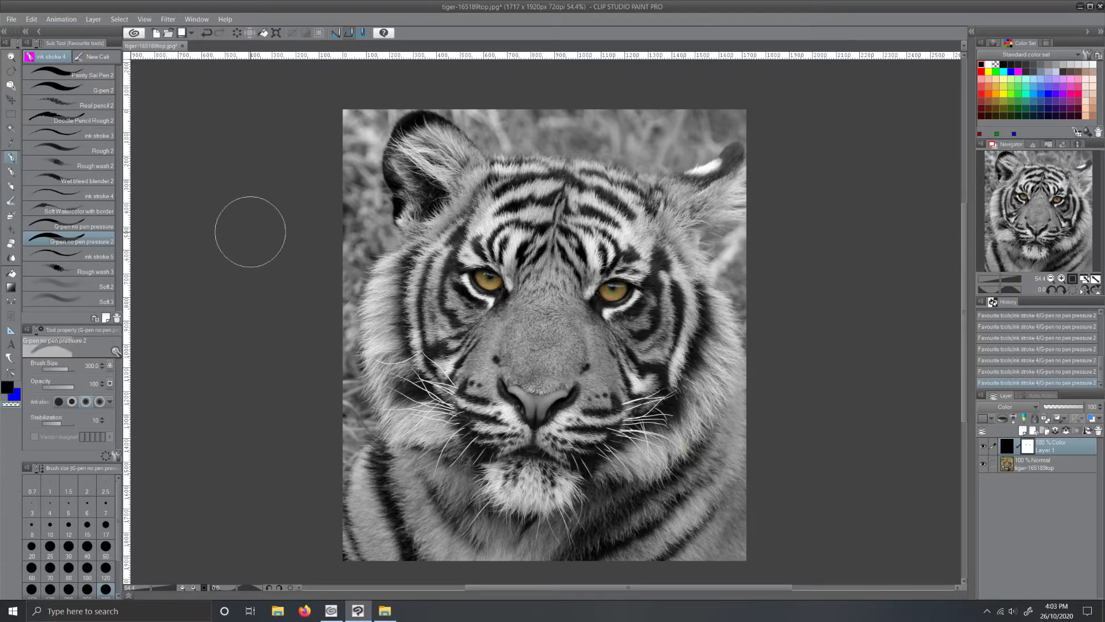
{"action": "mouse_move", "coordinate": [288, 244]}
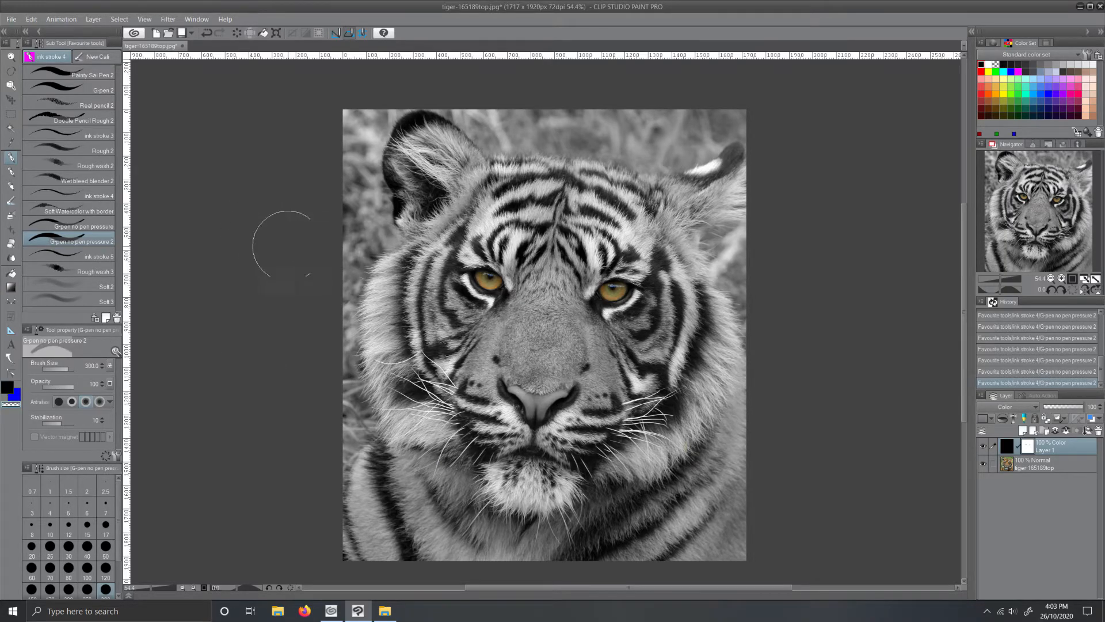
{"action": "mouse_move", "coordinate": [608, 268]}
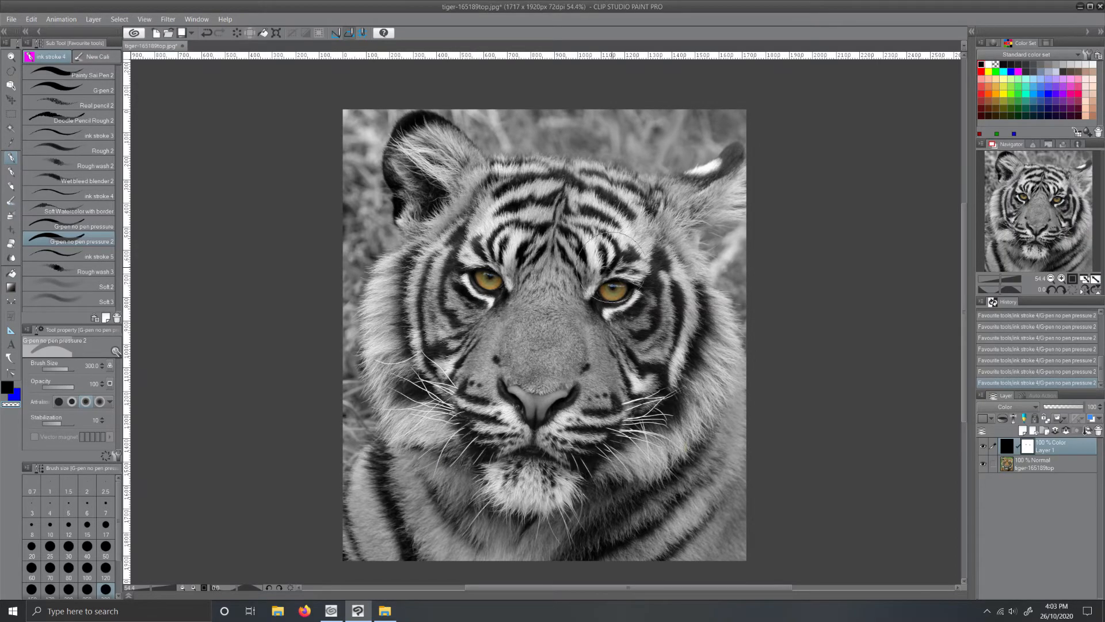
{"action": "mouse_move", "coordinate": [252, 300]}
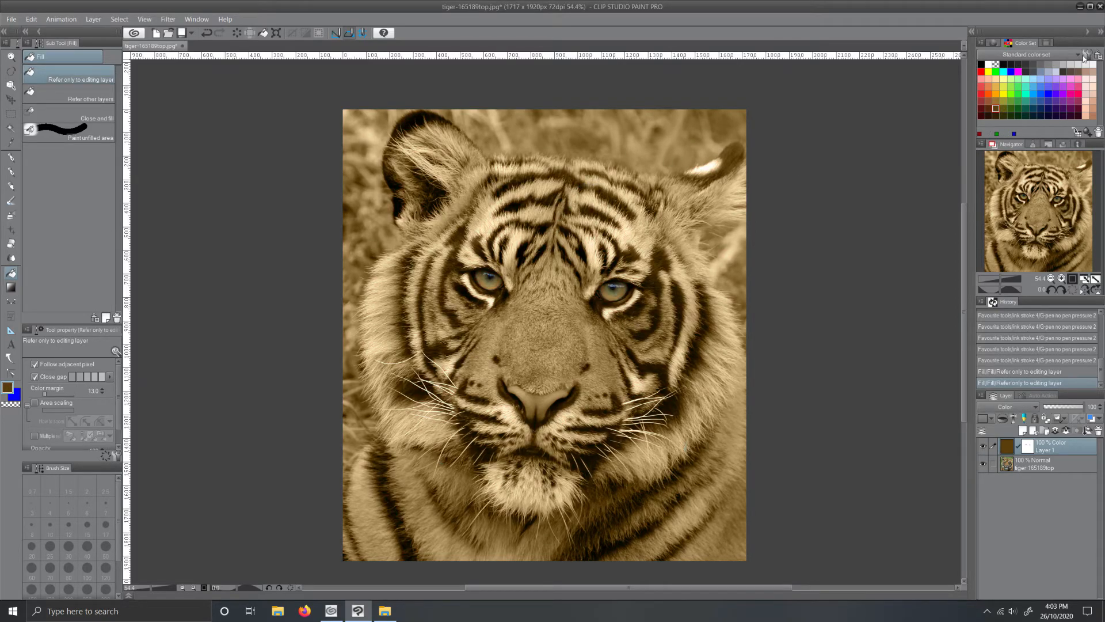
- Fill the Color-mode layer with blue from the Color Set
{"action": "left_click", "coordinate": [626, 146]}
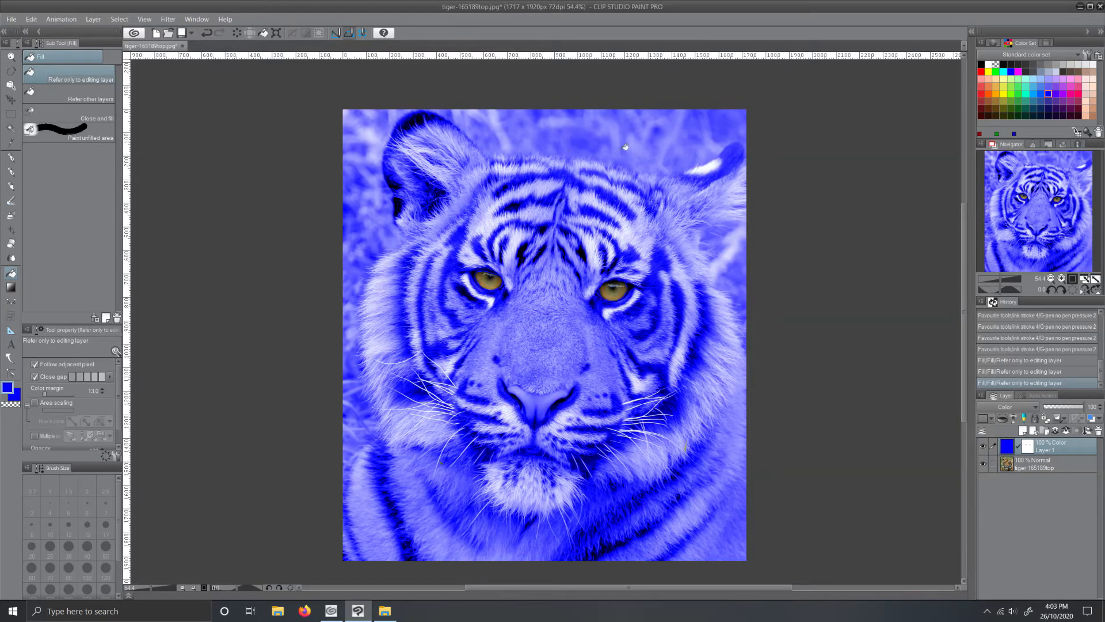